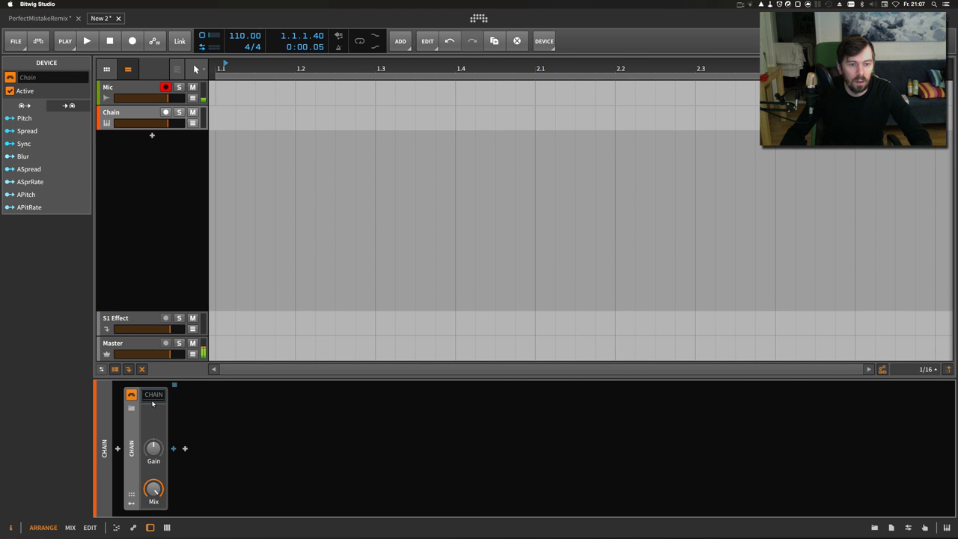
Search the device browser for 'replacer' and insert Replacer after the Chain device.
left_click(184, 448)
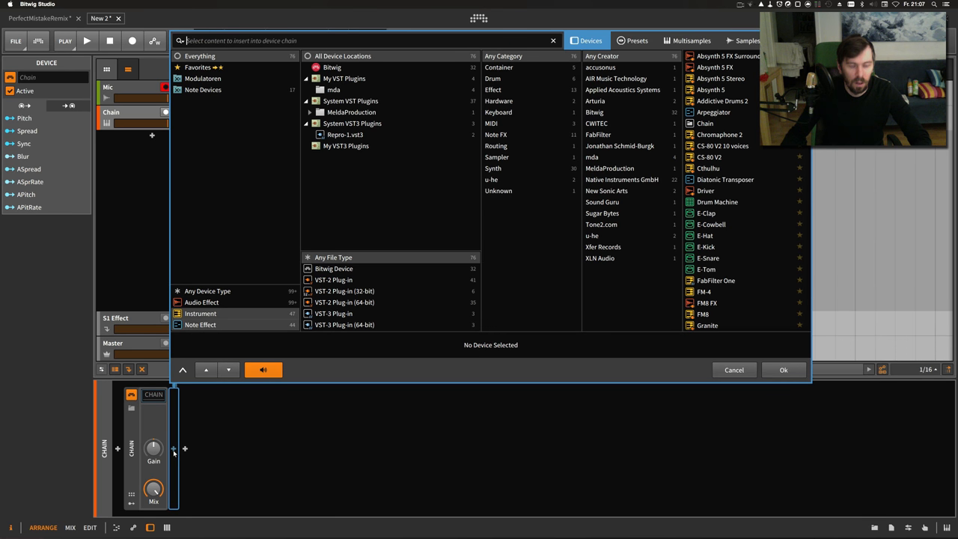
type("replac")
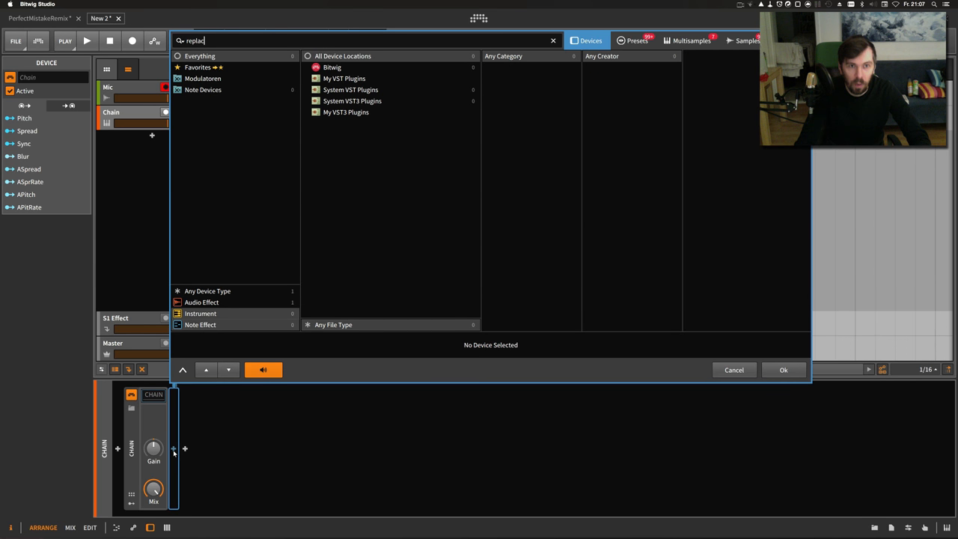
type("er")
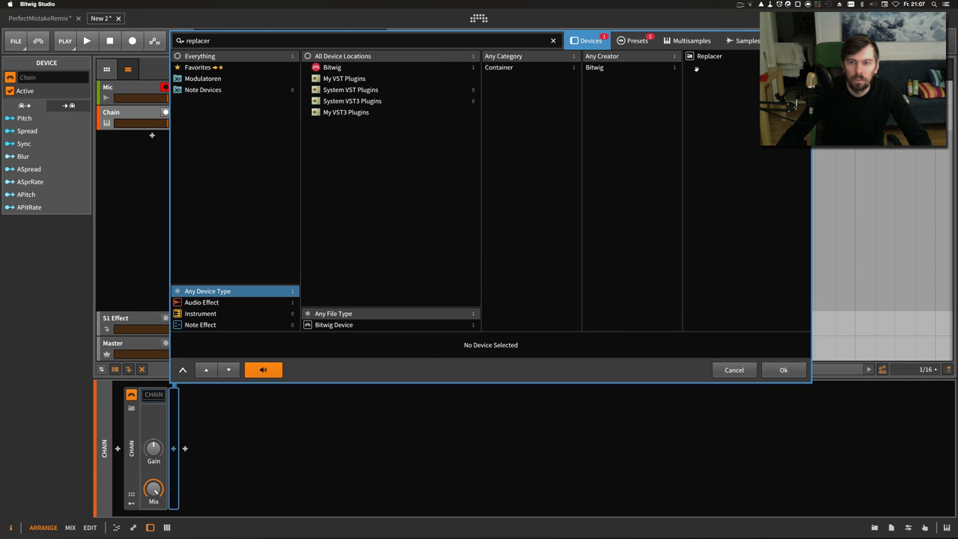
left_click(783, 369)
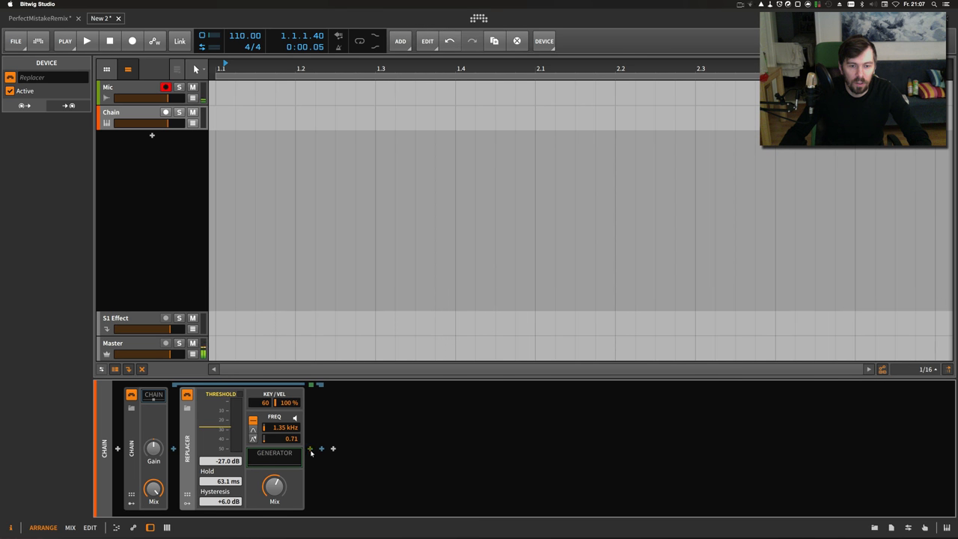
Load Polysynth into the Replacer's generator slot.
left_click(310, 448)
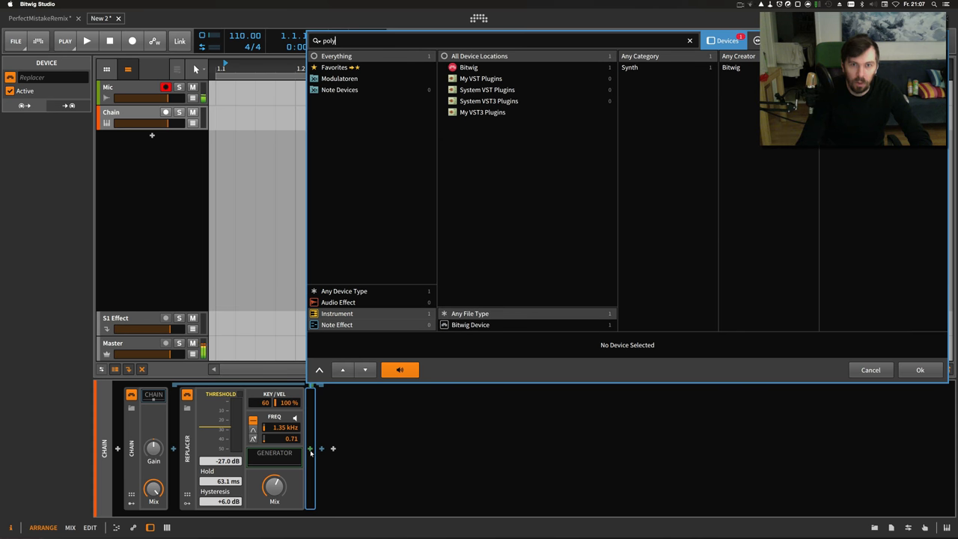
left_click(919, 369)
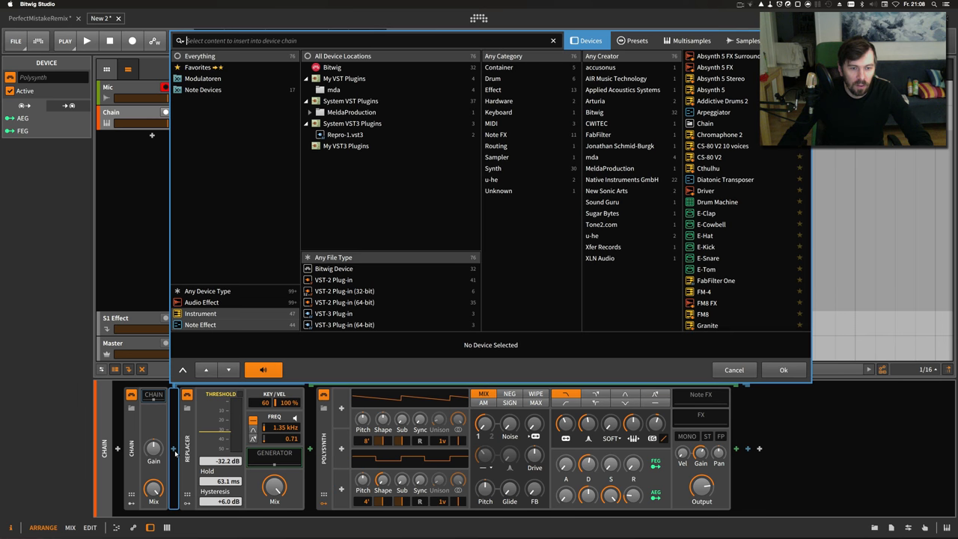
Search 'test tone' and insert the Test Tone sine generator between Chain and Replacer.
type("test t")
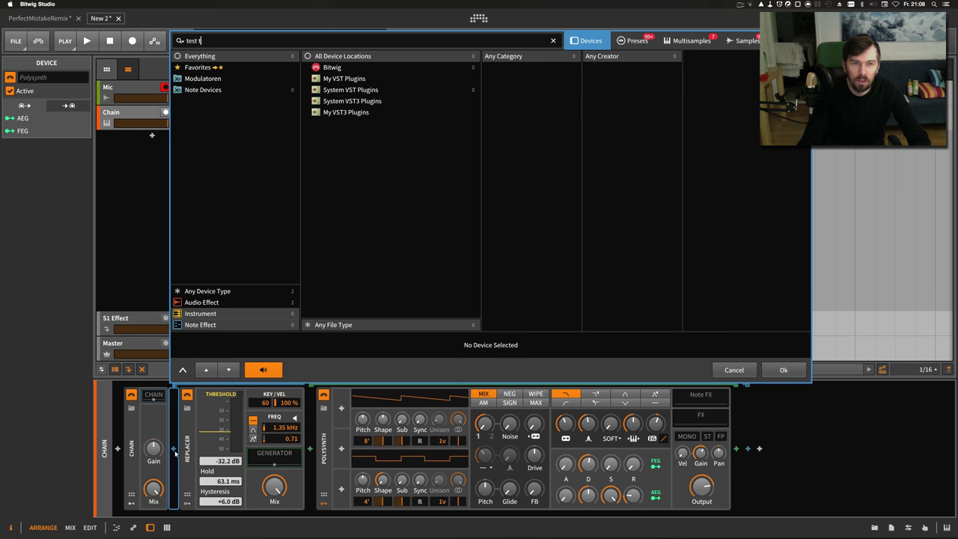
type("one")
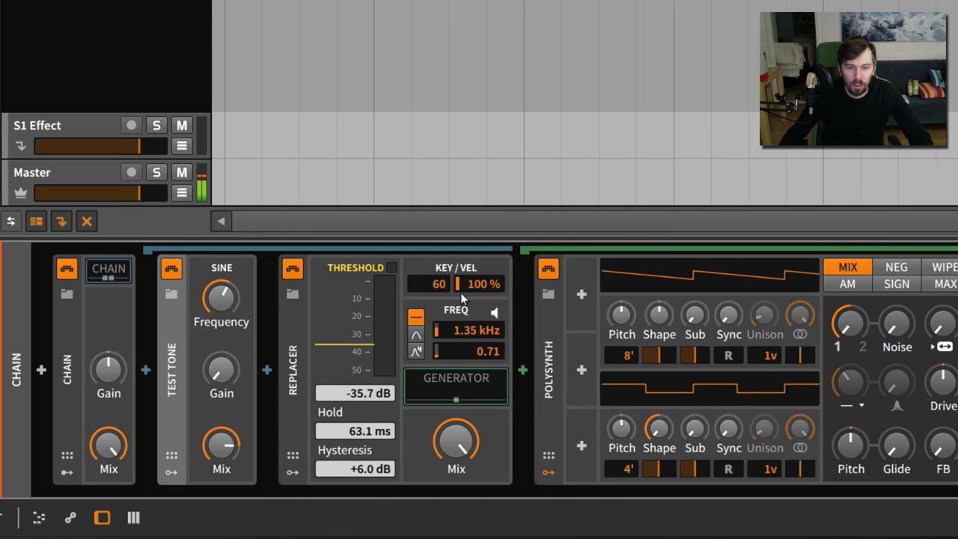
mouse_move(483, 283)
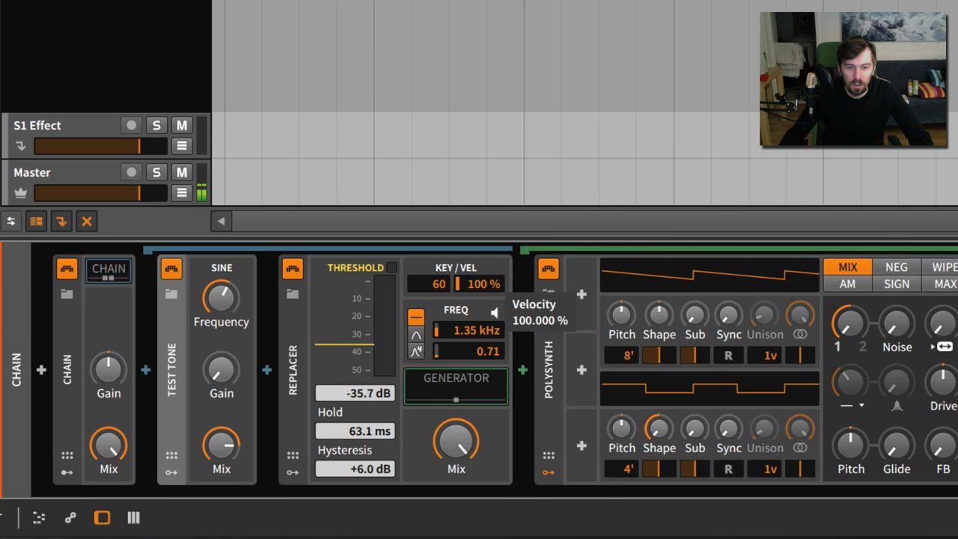
Lower the Replacer threshold from -35.7 dB to about -41.5 dB.
left_click_drag(345, 348, 346, 350)
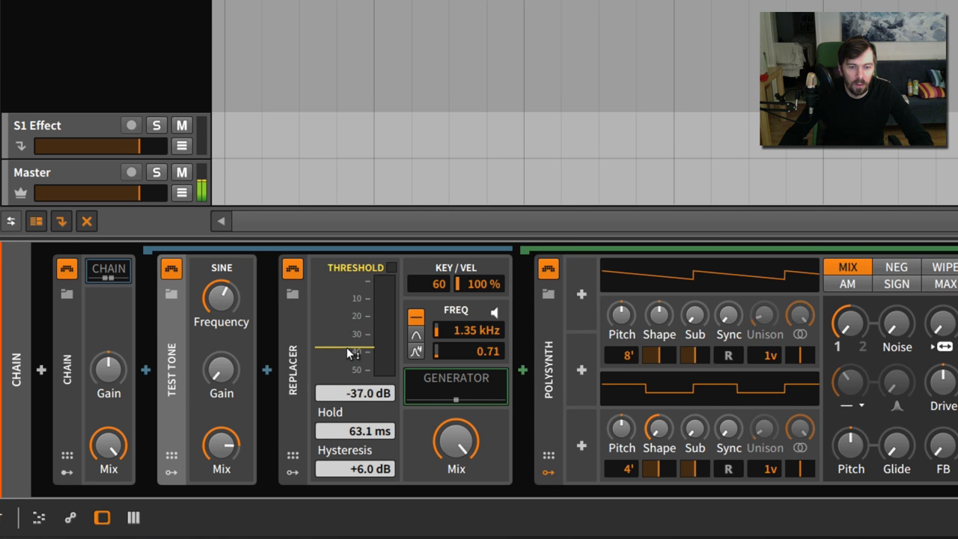
left_click_drag(344, 352, 344, 355)
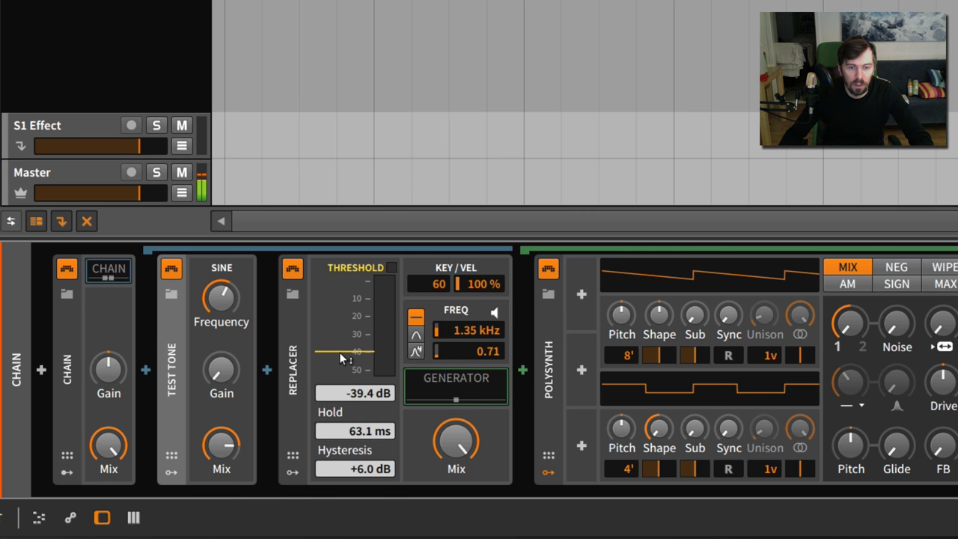
left_click_drag(344, 352, 344, 367)
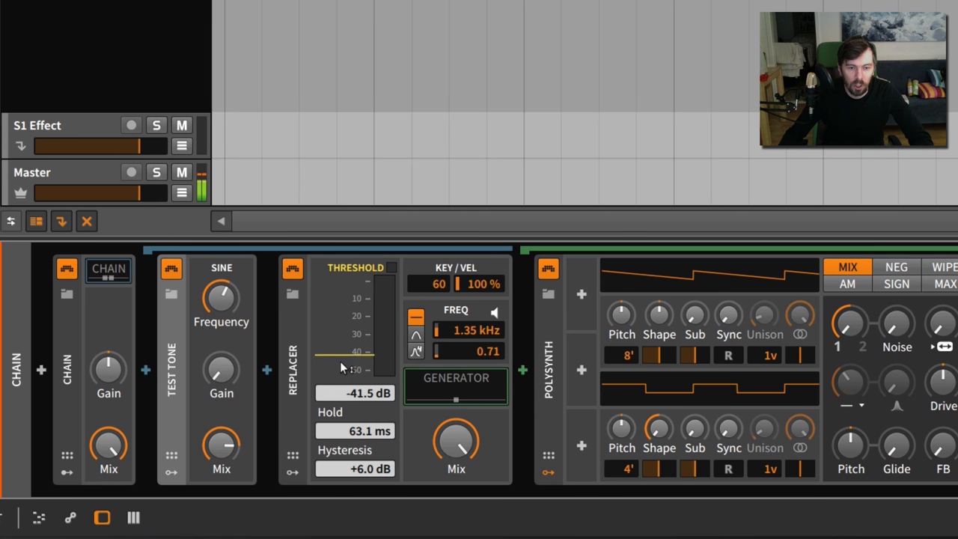
left_click_drag(344, 351, 344, 370)
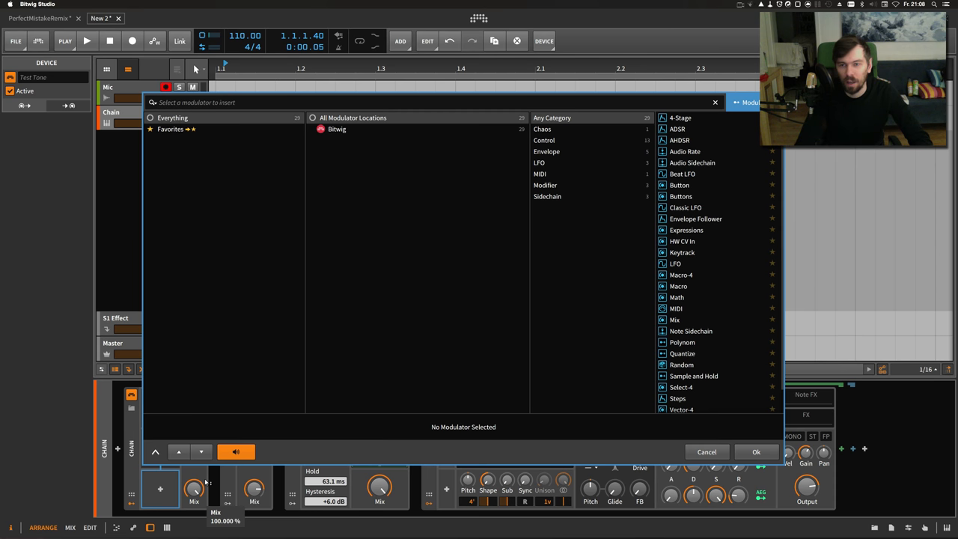
Search 'cla' and add a Classic LFO modulator to the Chain device.
type("cla")
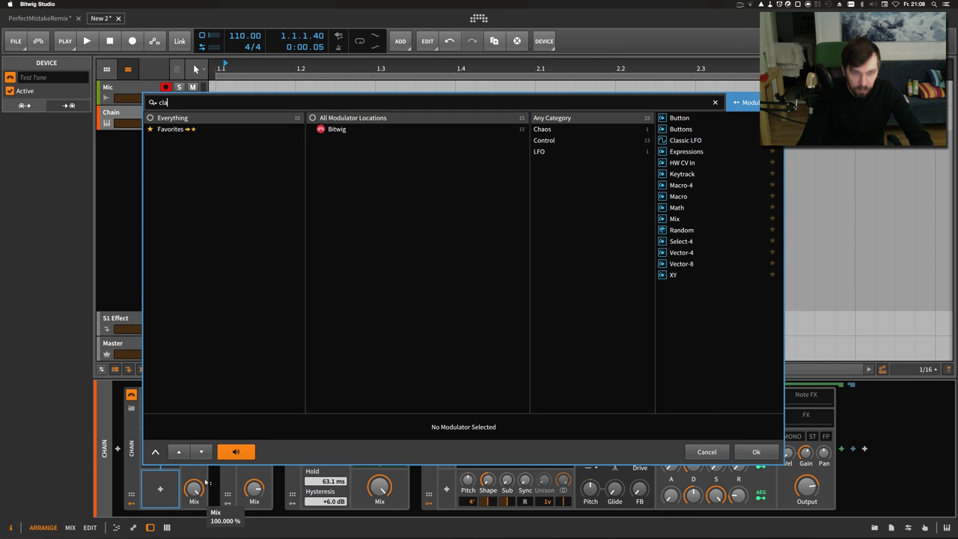
left_click(705, 451)
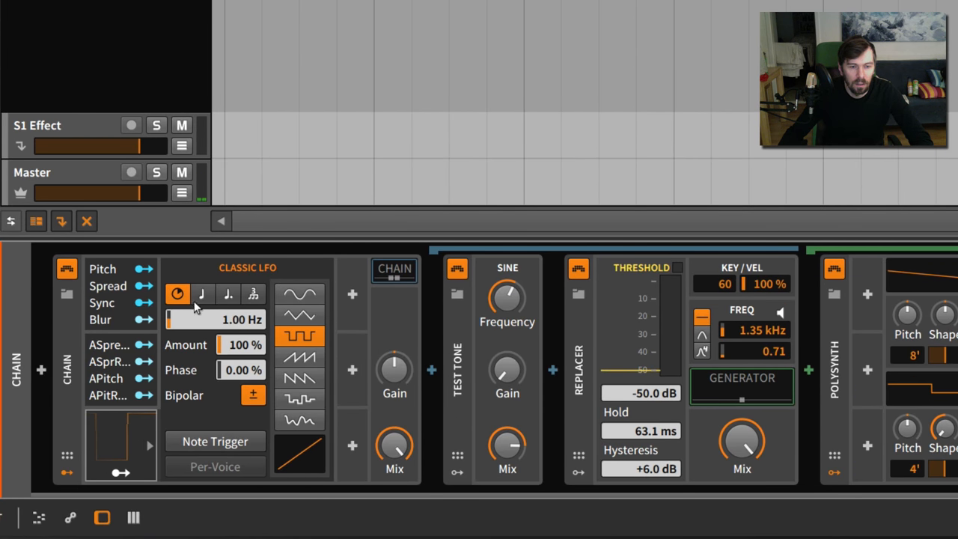
Try note and dotted LFO rates, then set a free 6 Hz rate and collapse the panel.
left_click(203, 293)
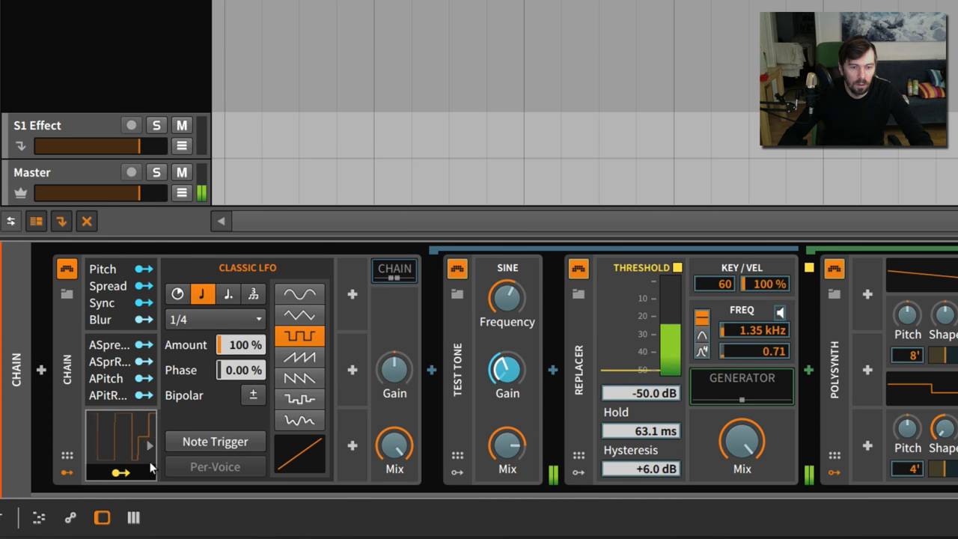
left_click(229, 293)
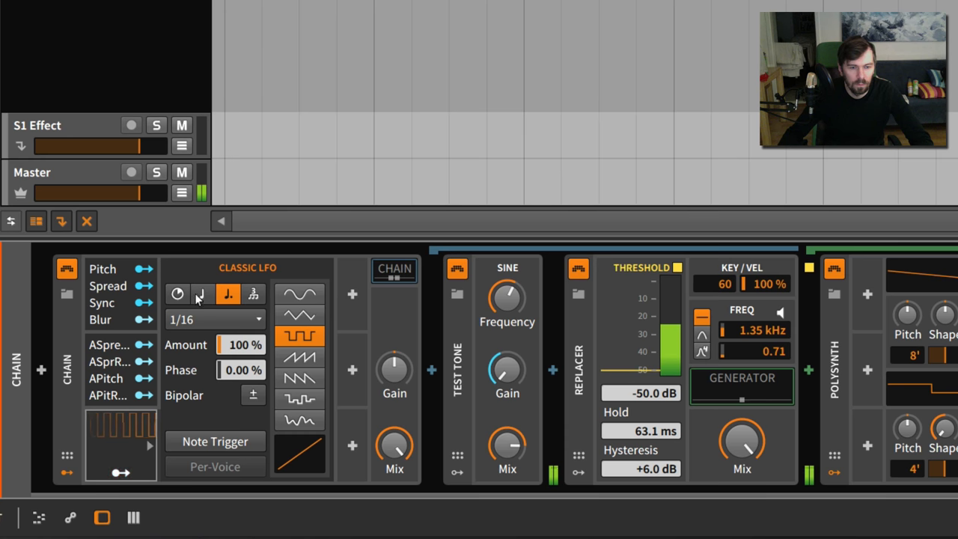
left_click(202, 293)
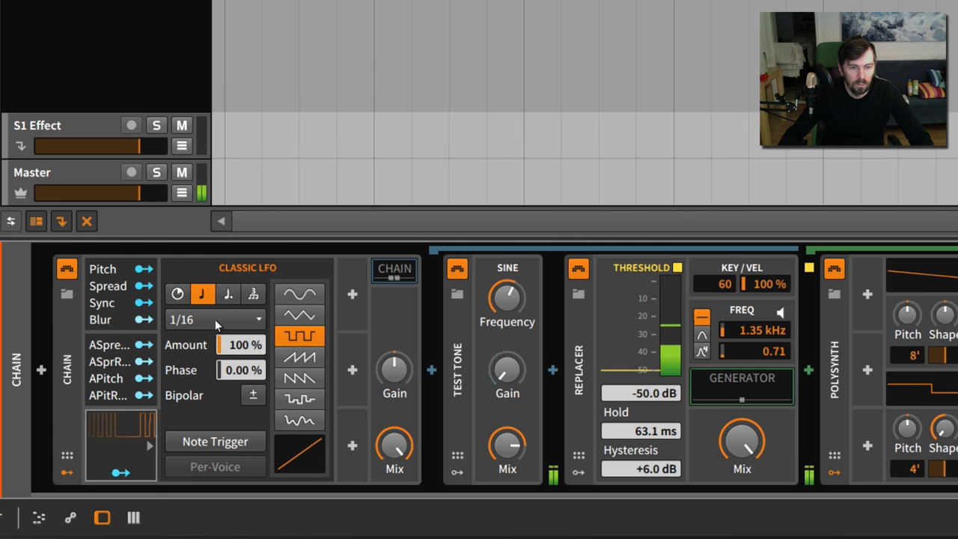
mouse_move(225, 327)
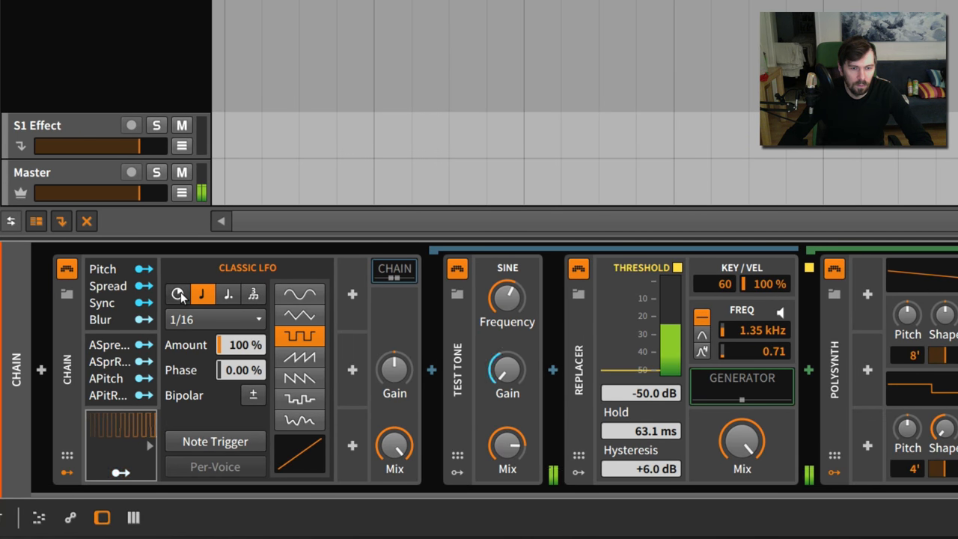
left_click(178, 293)
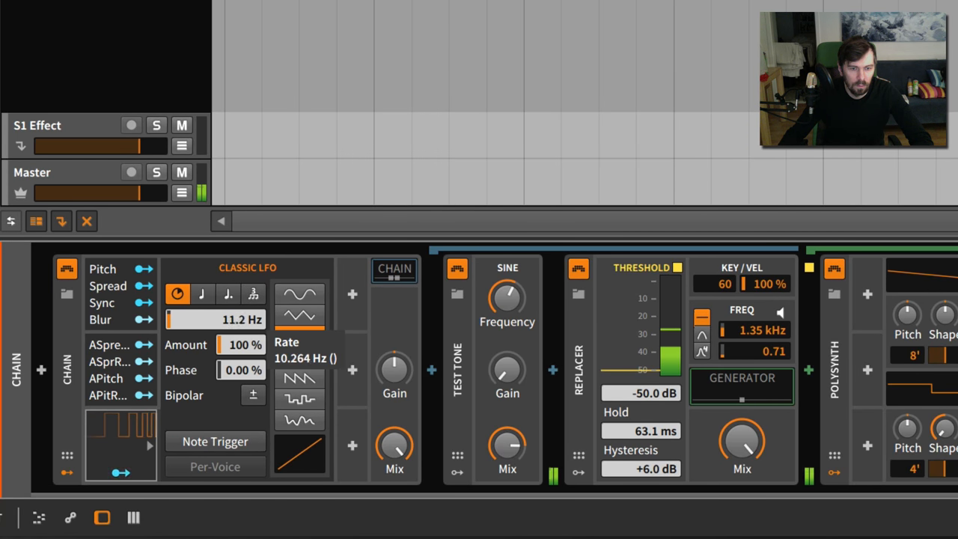
left_click_drag(215, 320, 215, 344)
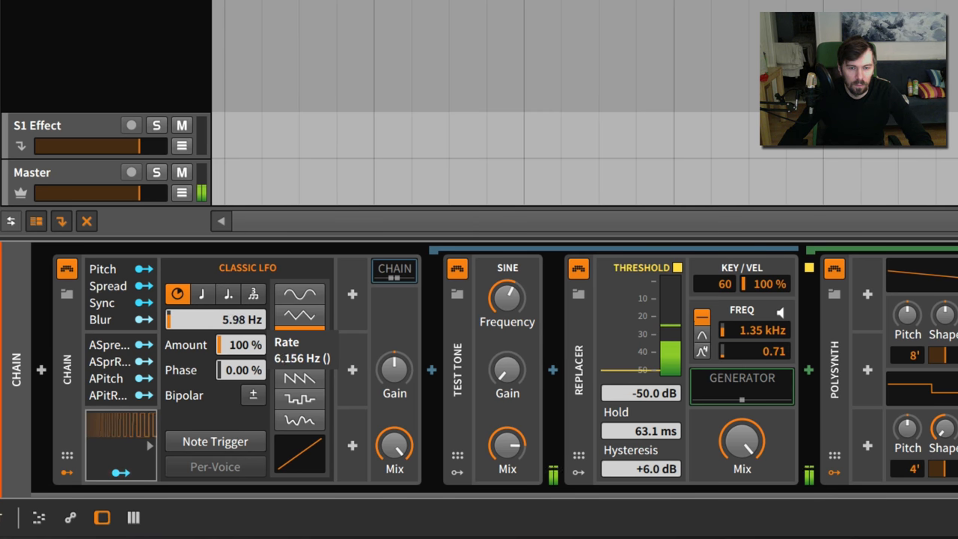
left_click(299, 336)
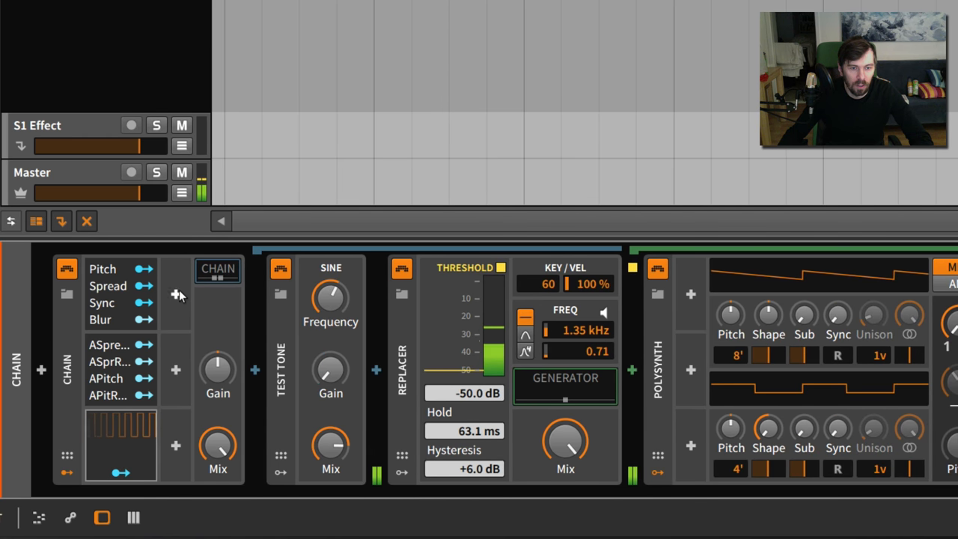
Add a second Classic LFO to Chain and raise the Replacer threshold to -14.5 dB.
left_click(178, 294)
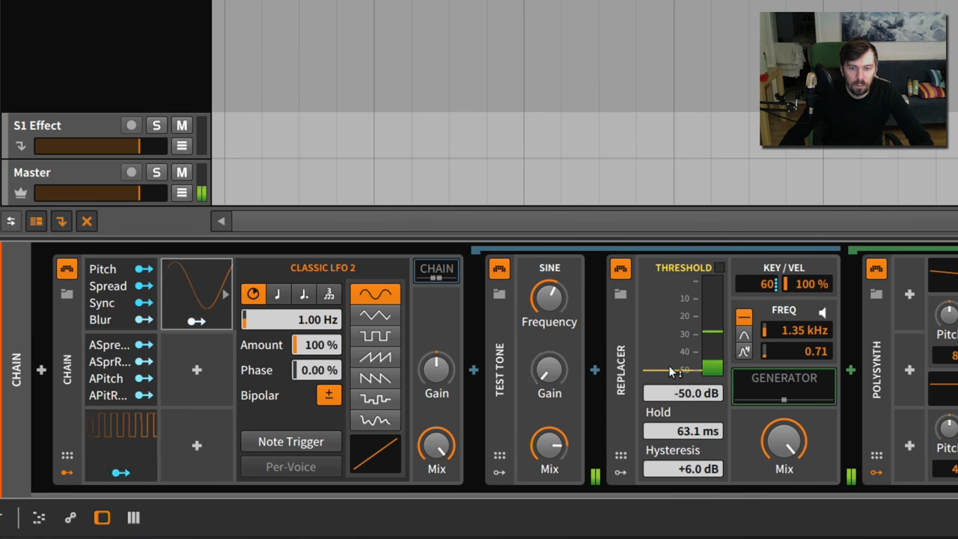
left_click_drag(681, 370, 680, 351)
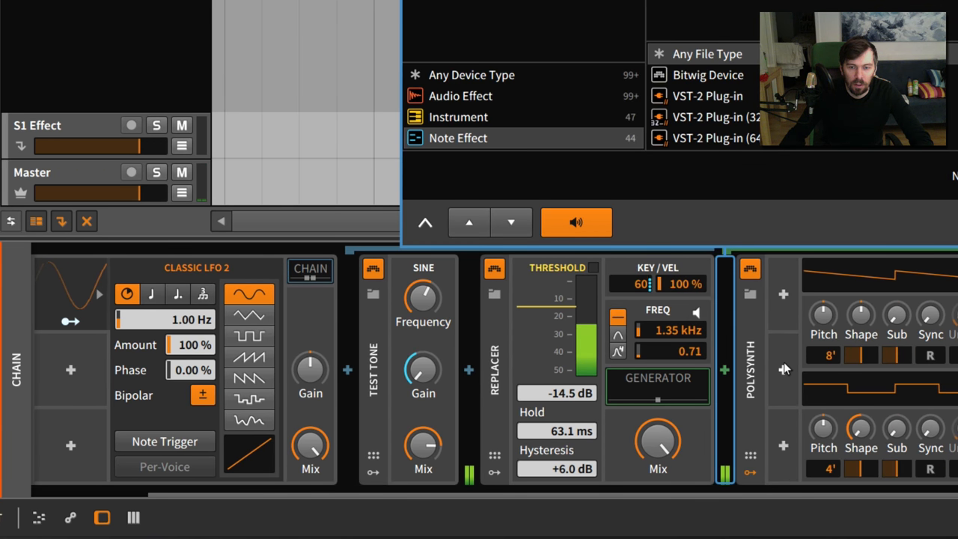
Insert a Diatonic Transposer before Polysynth.
left_click(457, 138)
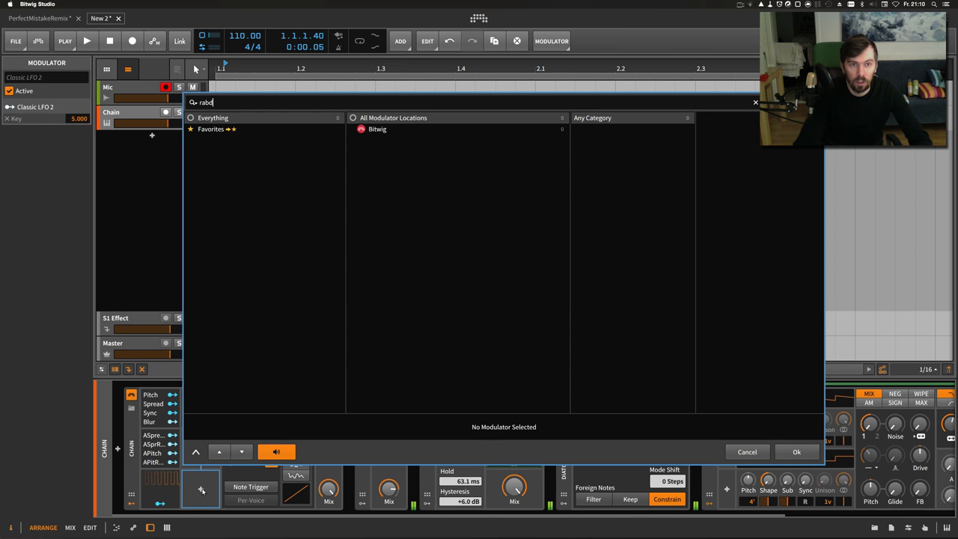
Search 'ran' in the modulator browser to add a Random modulator.
type("ran")
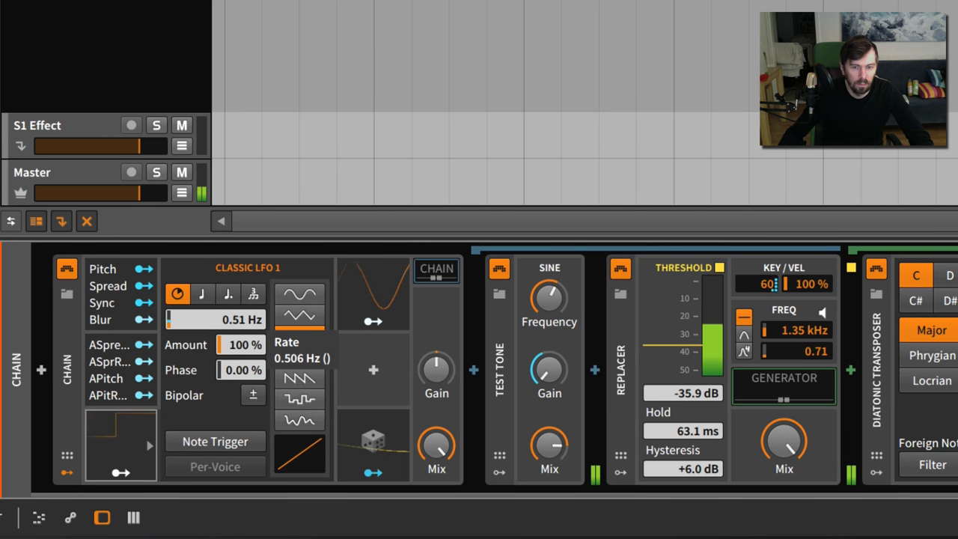
Set the Random modulator's rate to 0.23 Hz and scroll the device chain right.
left_click(299, 335)
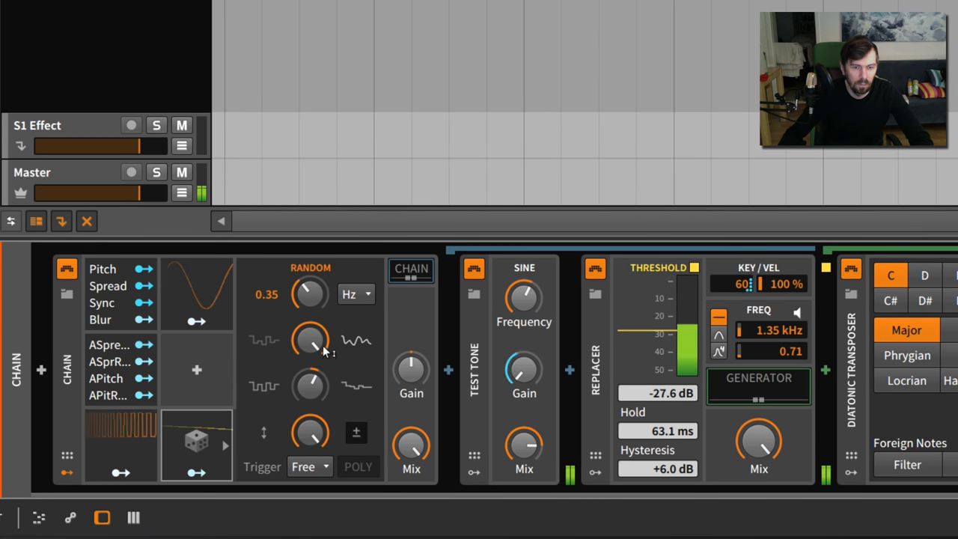
left_click_drag(310, 340, 311, 333)
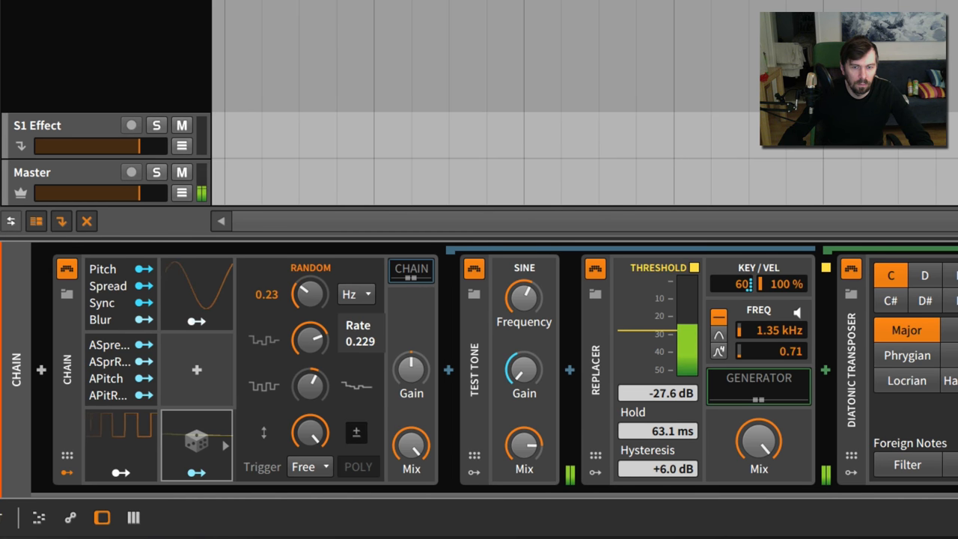
scroll("right", 3)
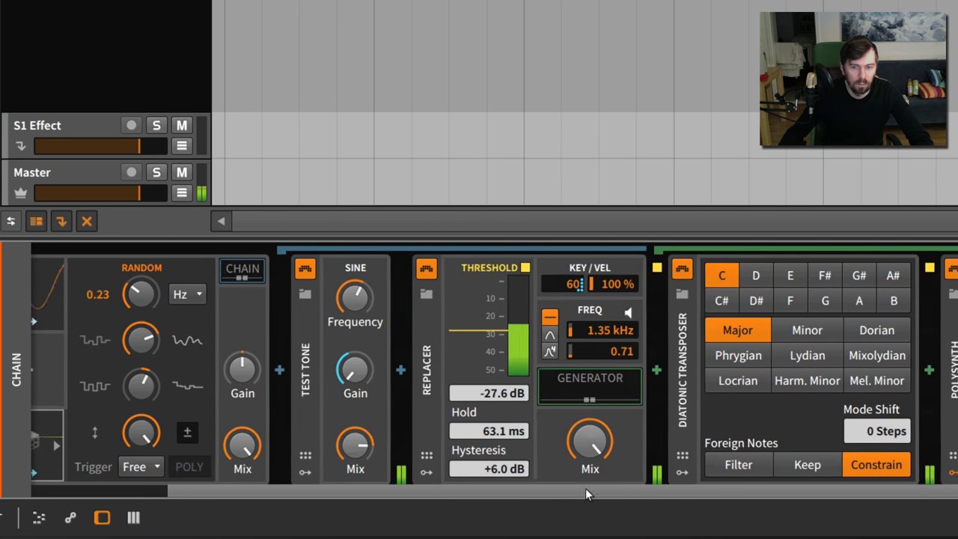